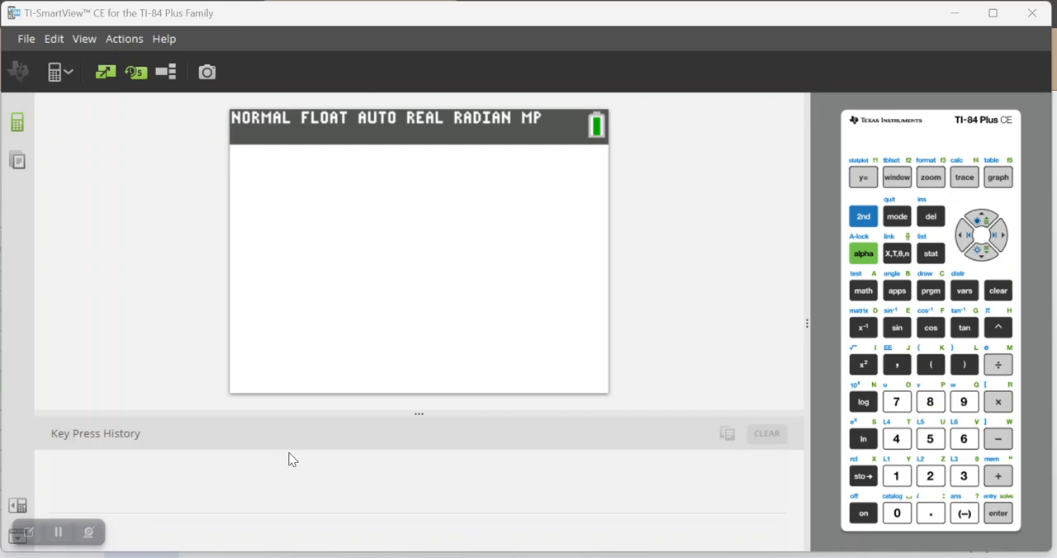
mouse_move(300, 458)
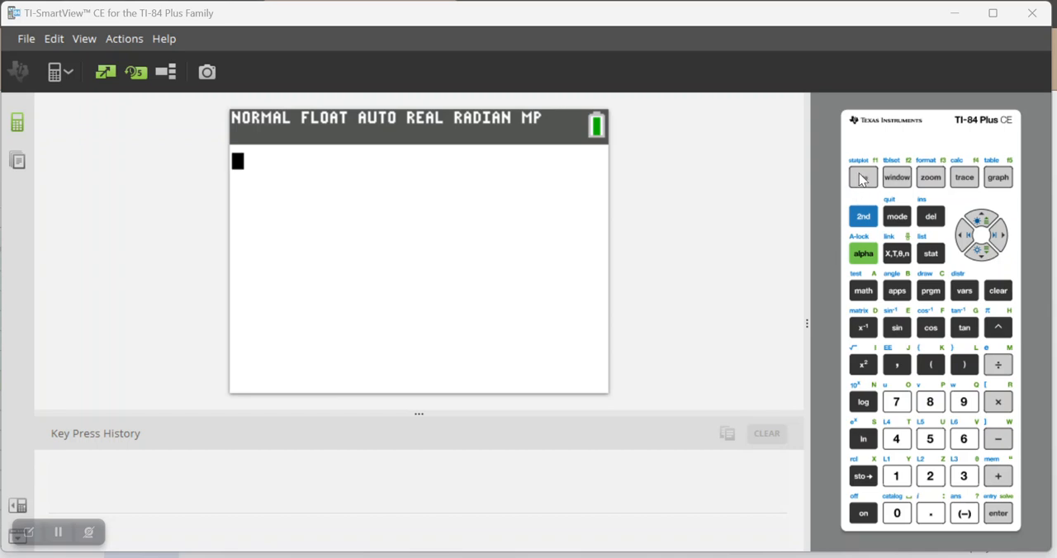
Step: Check the Y1 function, then view fMin( argument help from the math menu
click(863, 177)
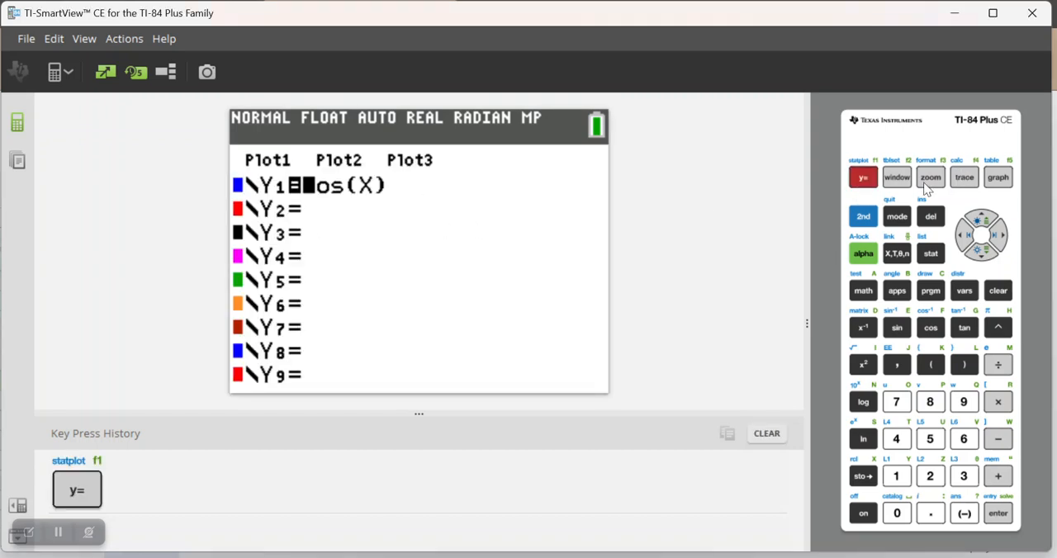
click(895, 217)
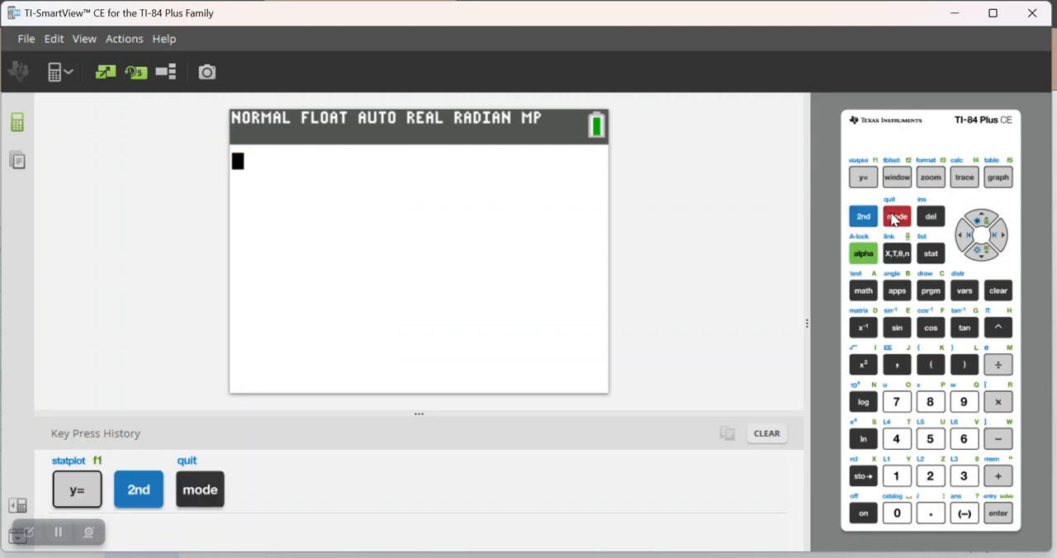
mouse_move(778, 228)
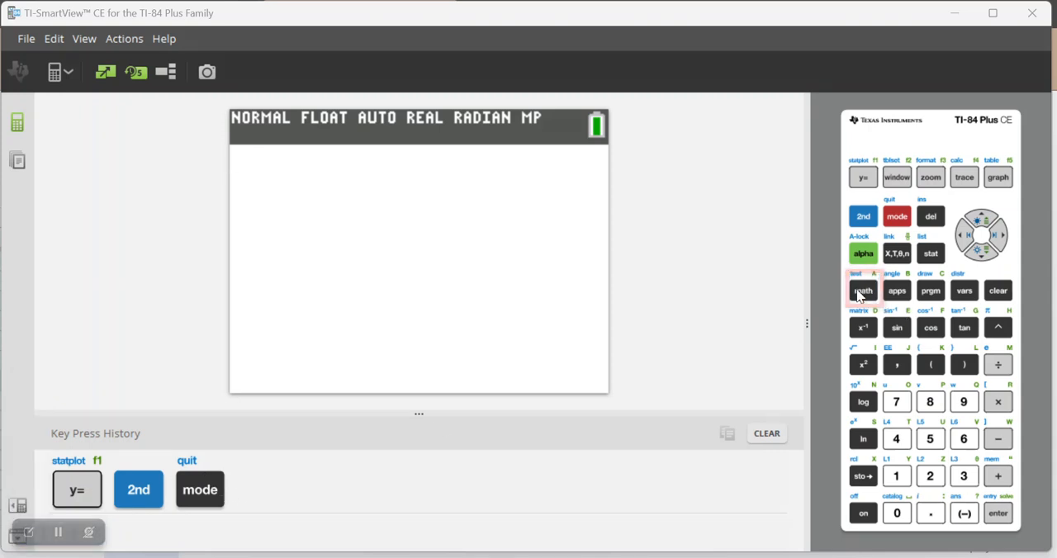
click(862, 290)
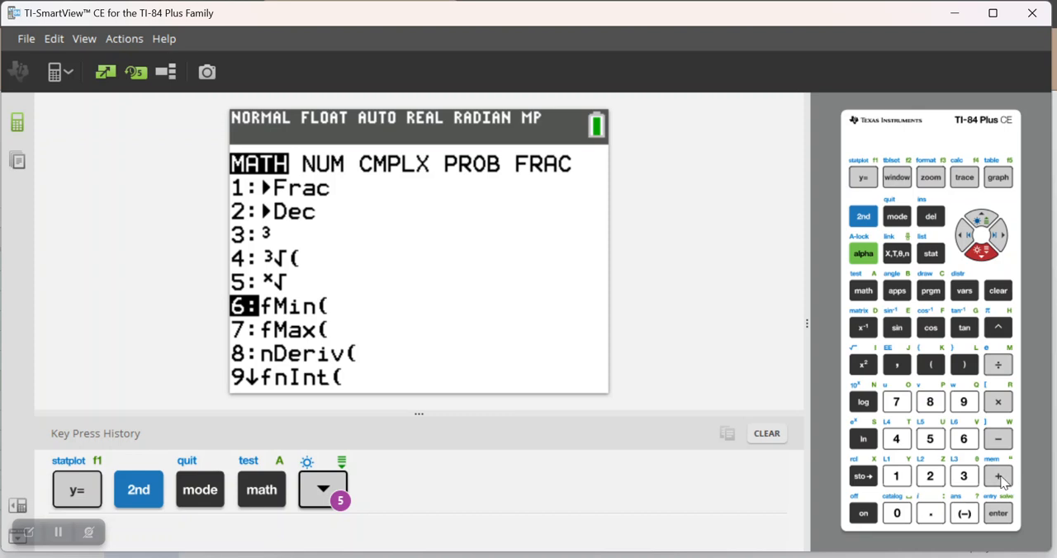
click(994, 474)
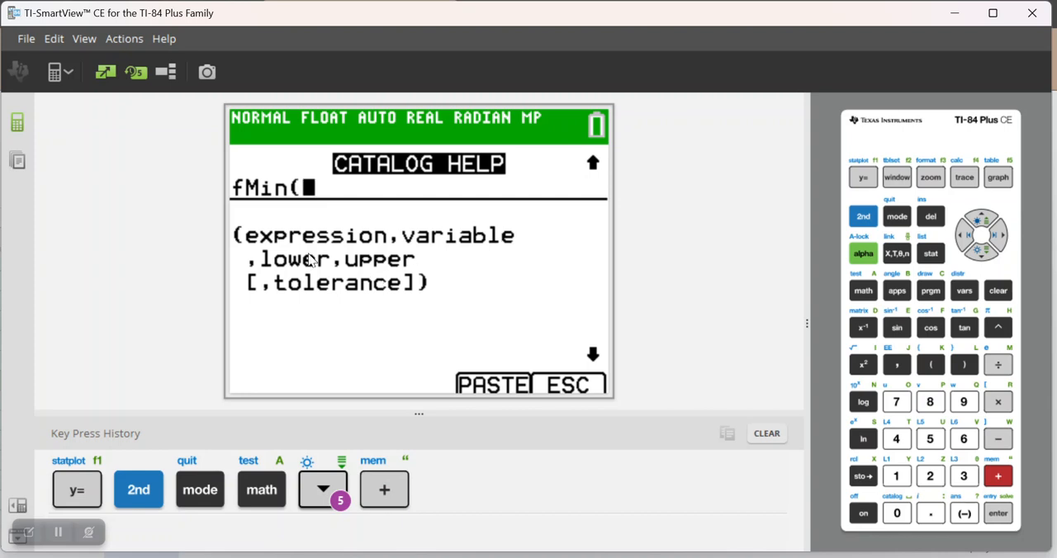
mouse_move(347, 286)
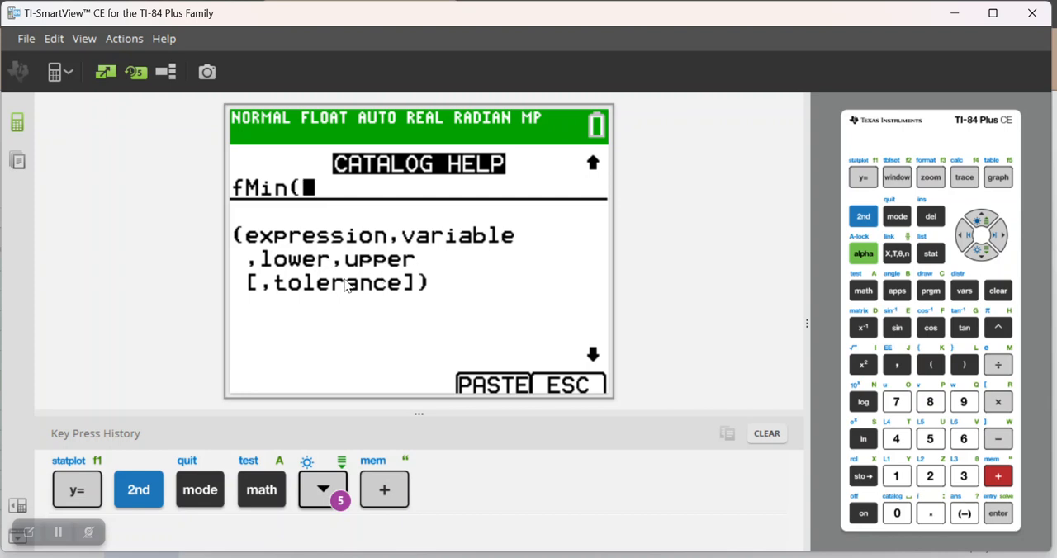
mouse_move(404, 291)
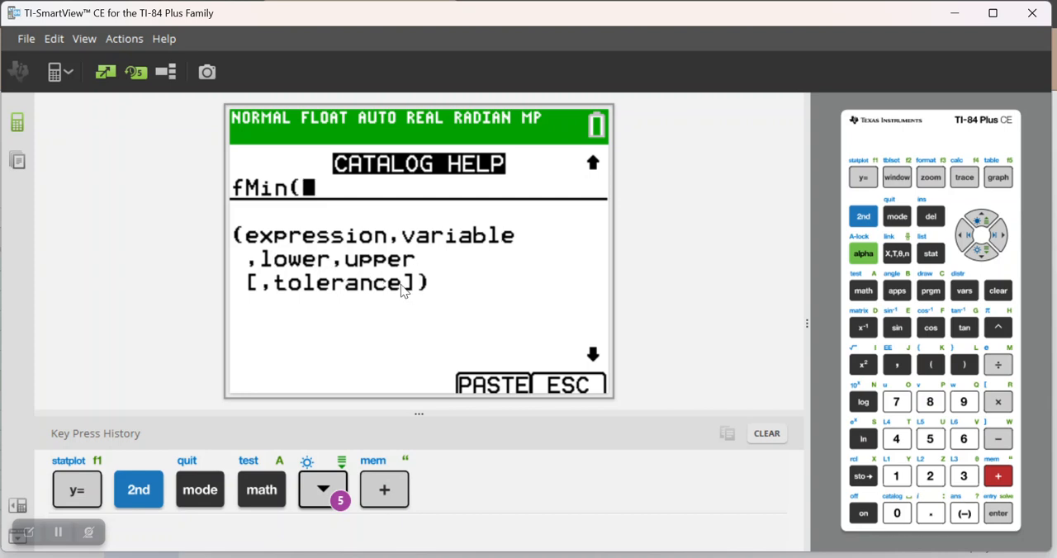
mouse_move(1014, 515)
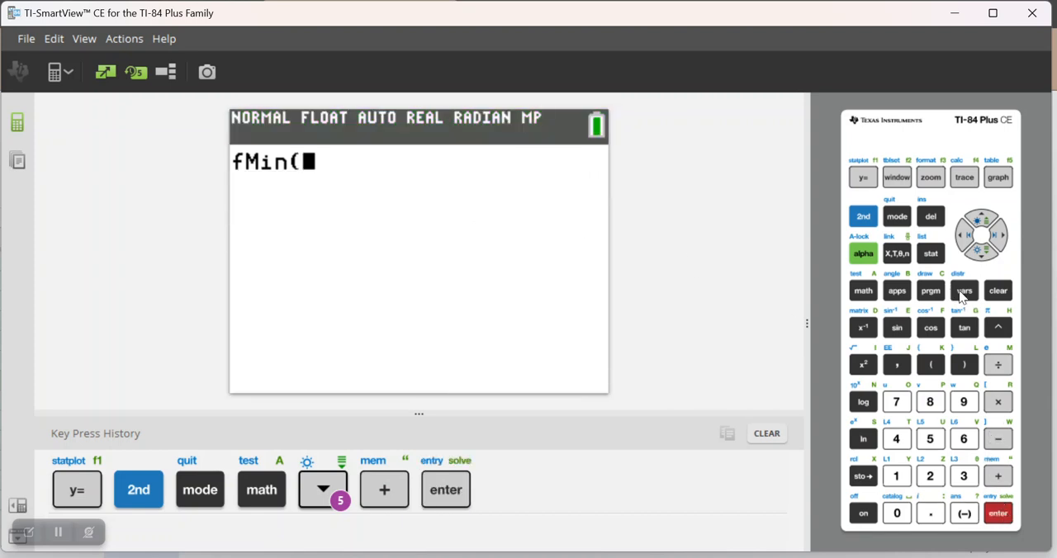
Step: Enter arguments Y1, X, 0, 2π into fMin( and evaluate, returning 3.141590965
click(963, 290)
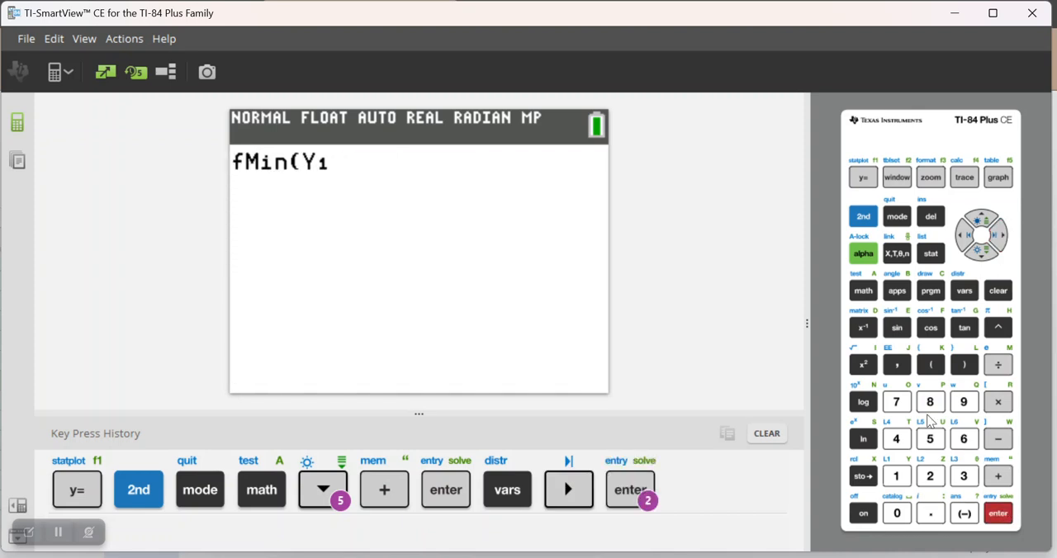
click(893, 364)
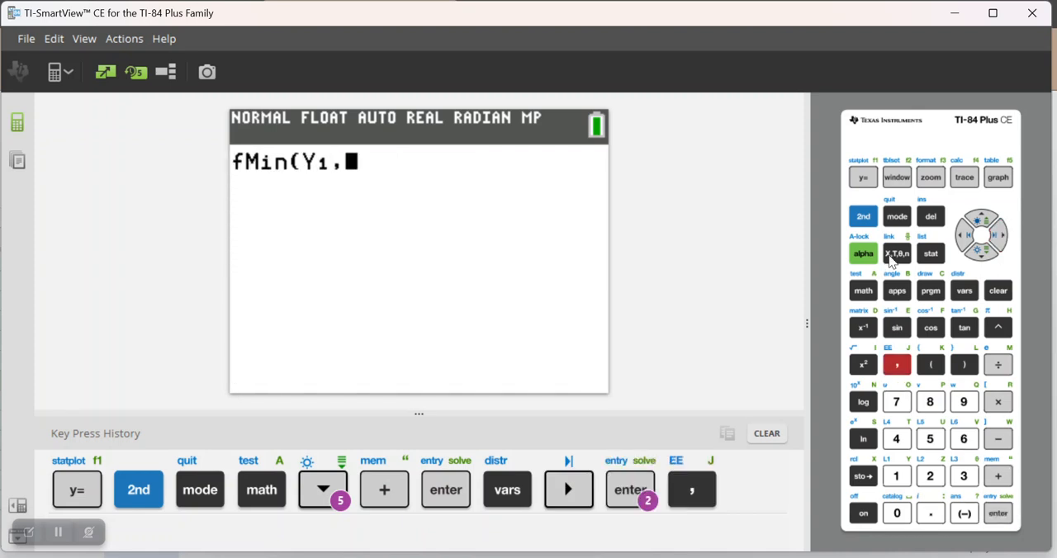
click(897, 254)
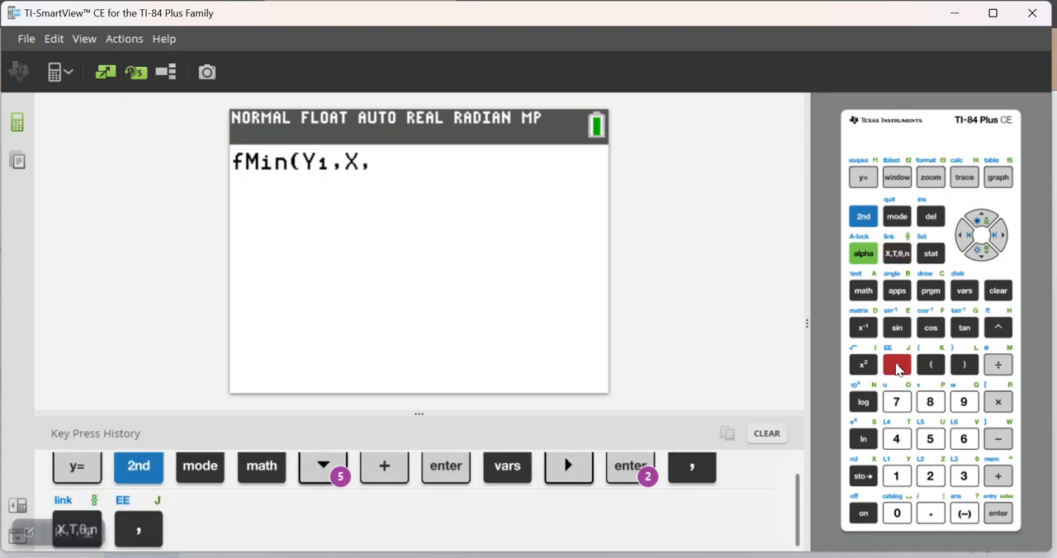
click(898, 512)
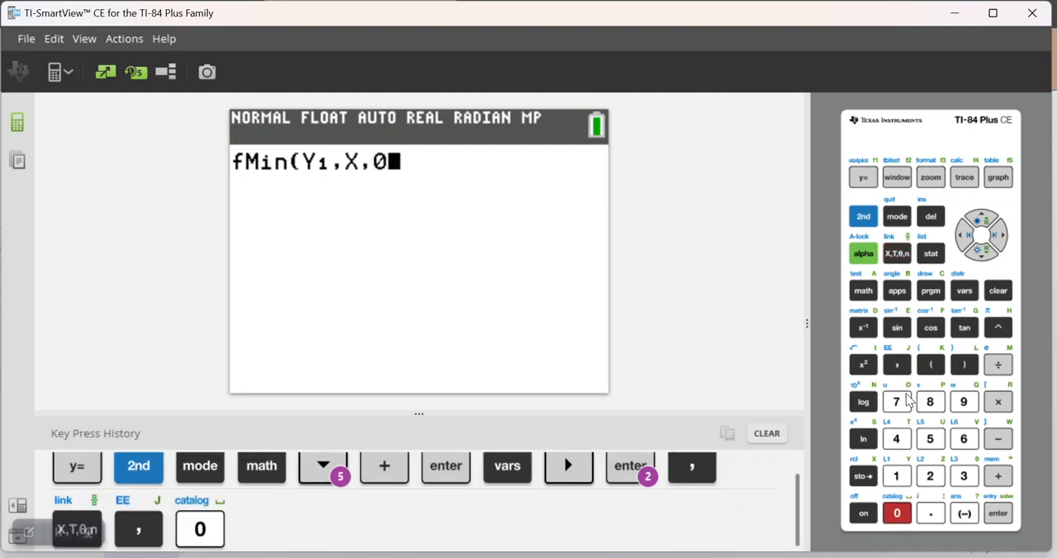
click(930, 477)
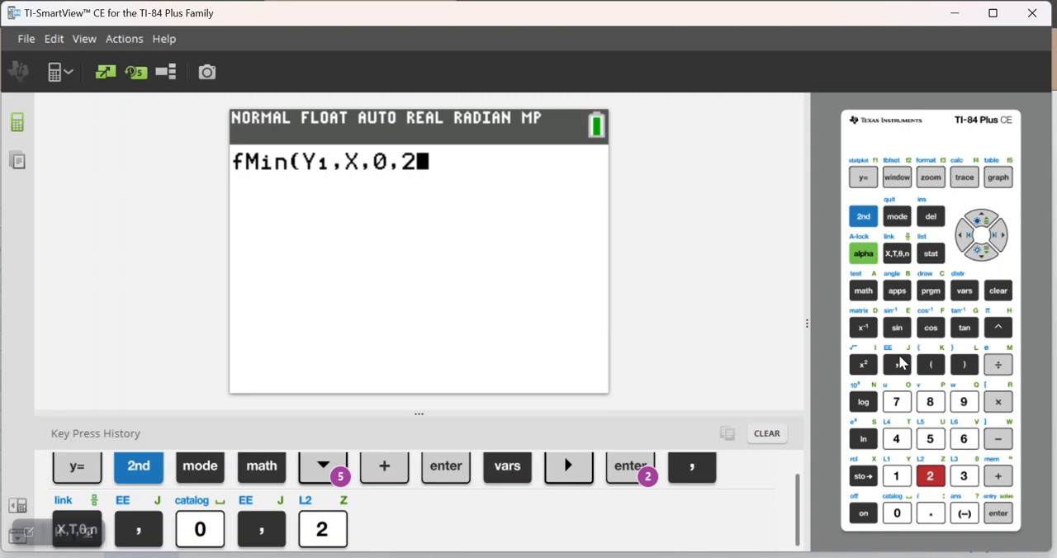
click(863, 216)
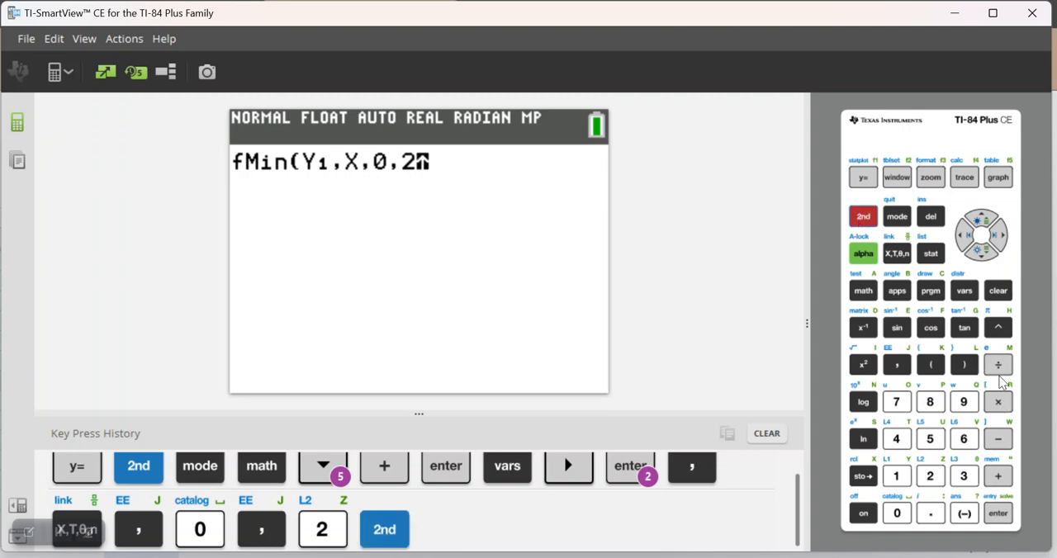
click(962, 360)
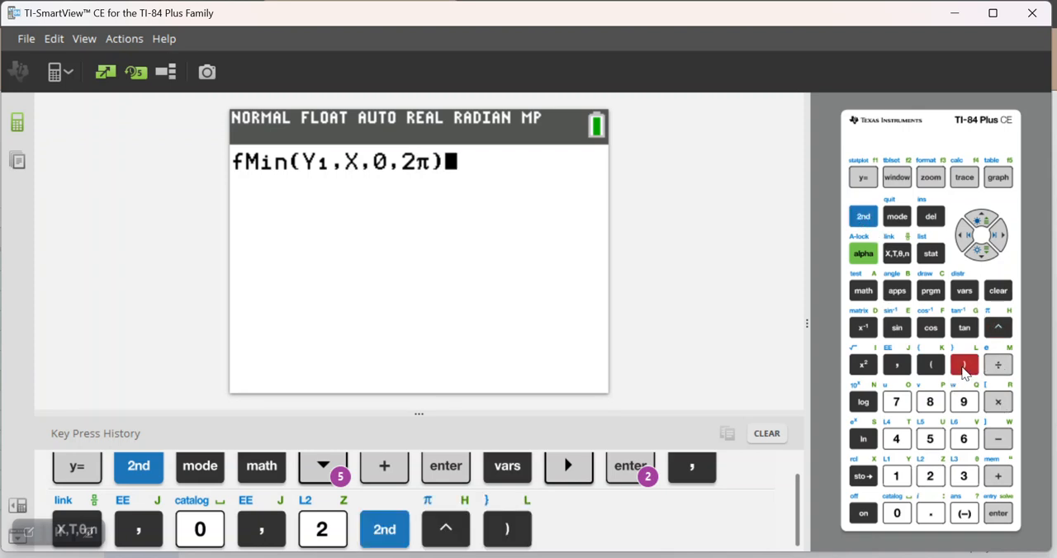
click(999, 516)
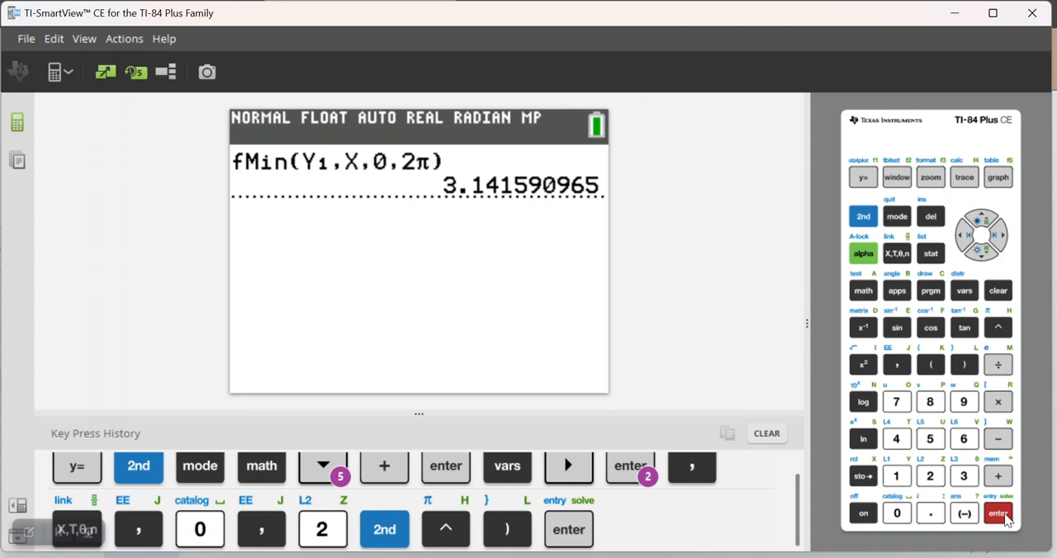
click(998, 514)
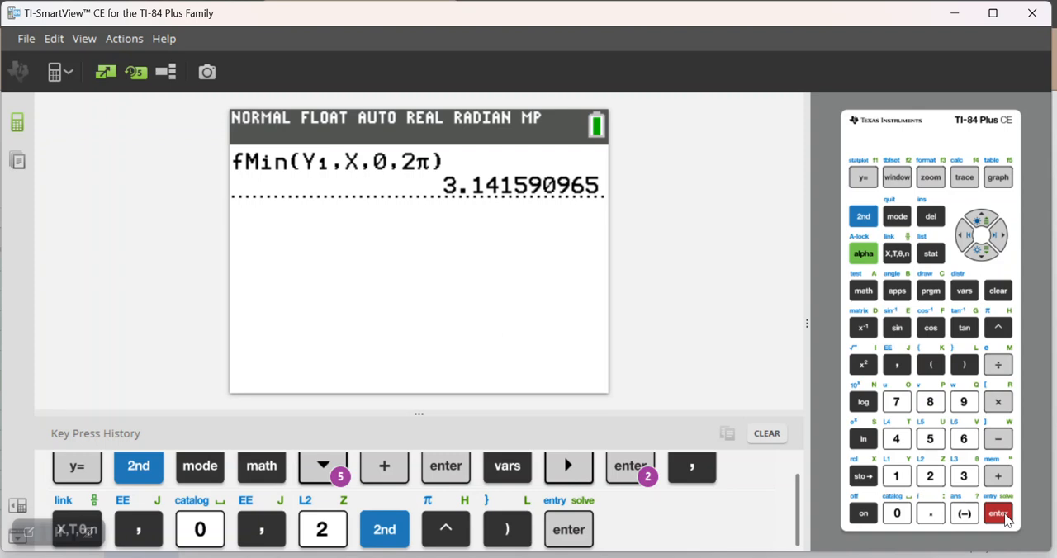
click(999, 514)
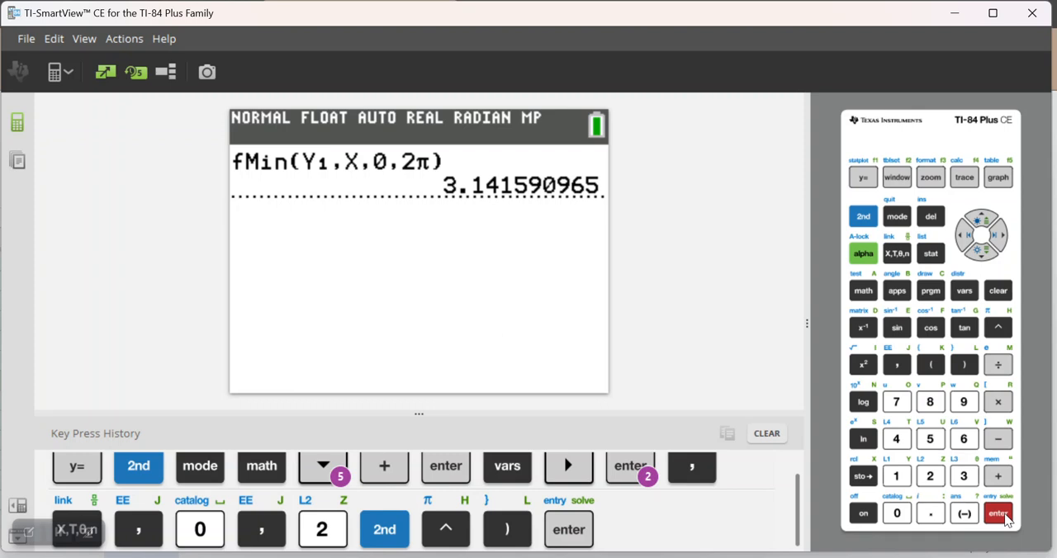
click(1000, 515)
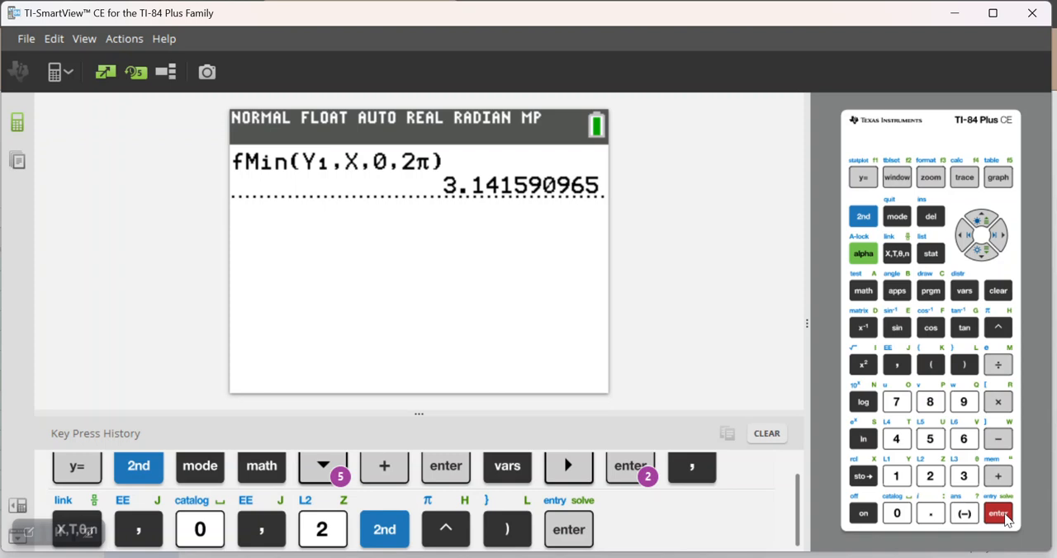
click(1003, 512)
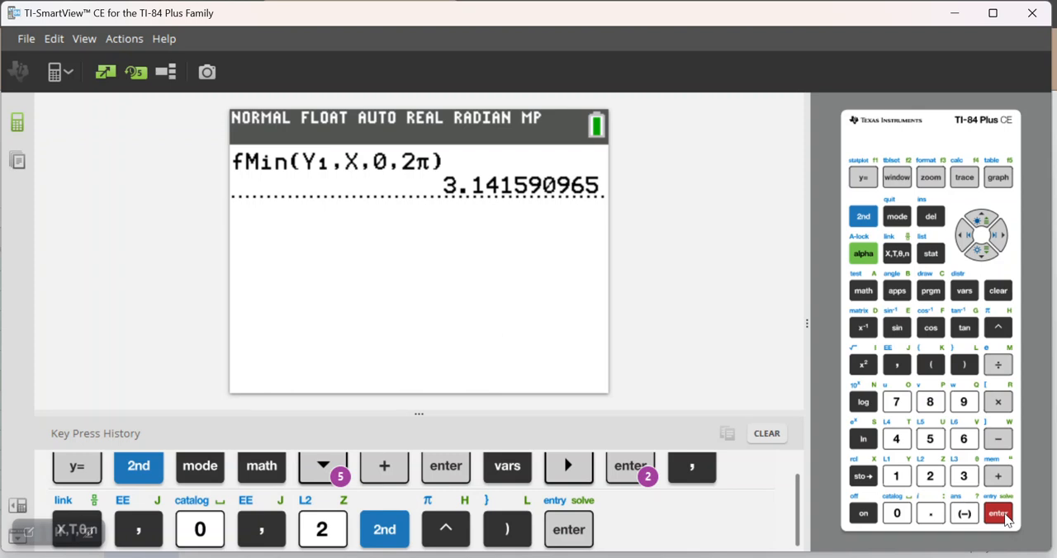
click(998, 514)
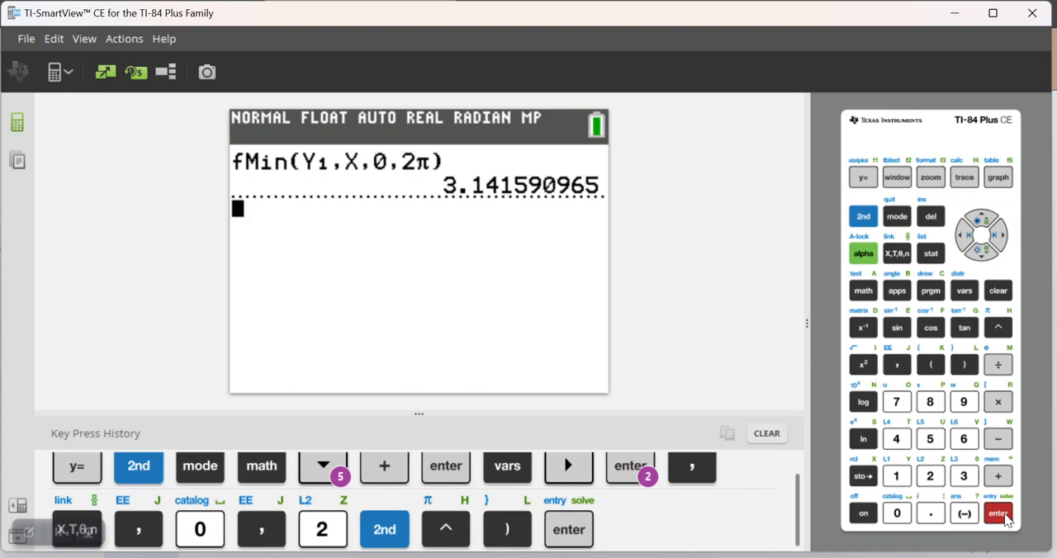